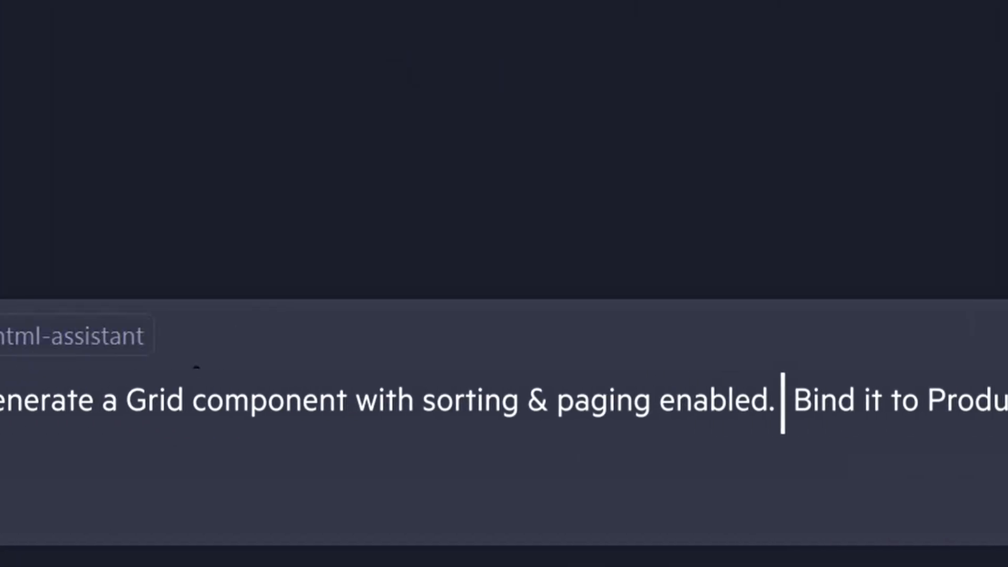
{"action": "type", "text": "and generate 100 dummy items\\"}
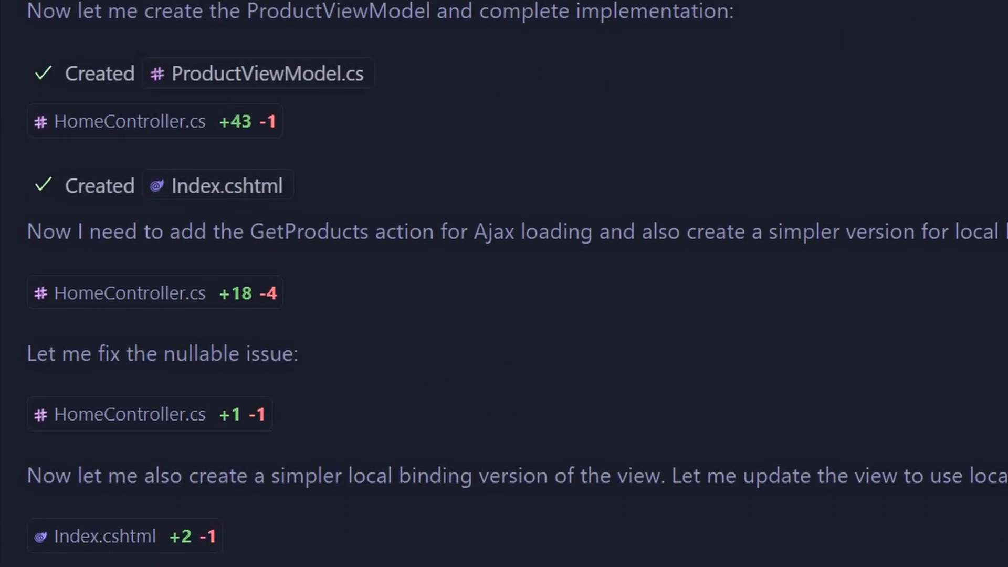
{"action": "scroll", "scroll_direction": "down", "scroll_amount": 3}
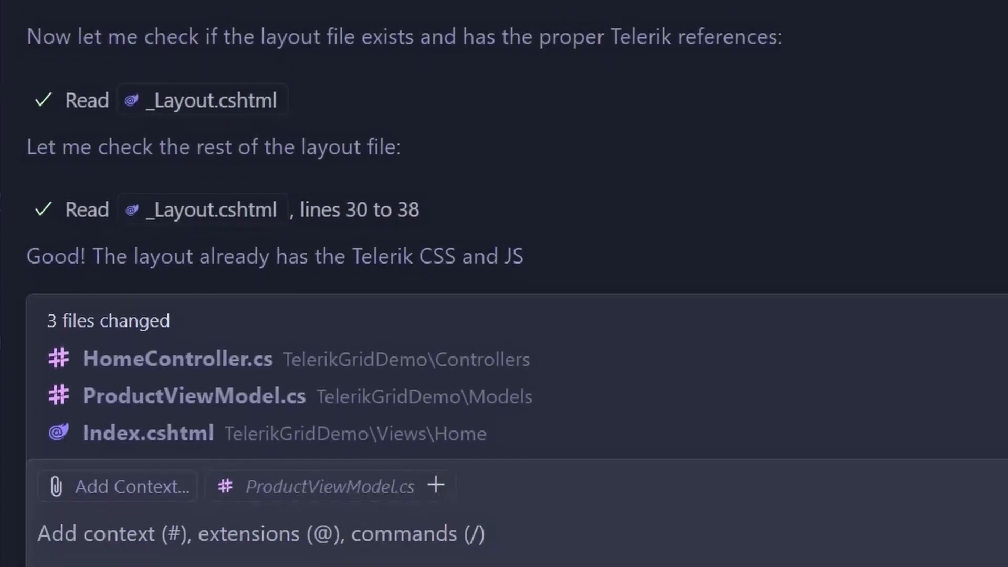